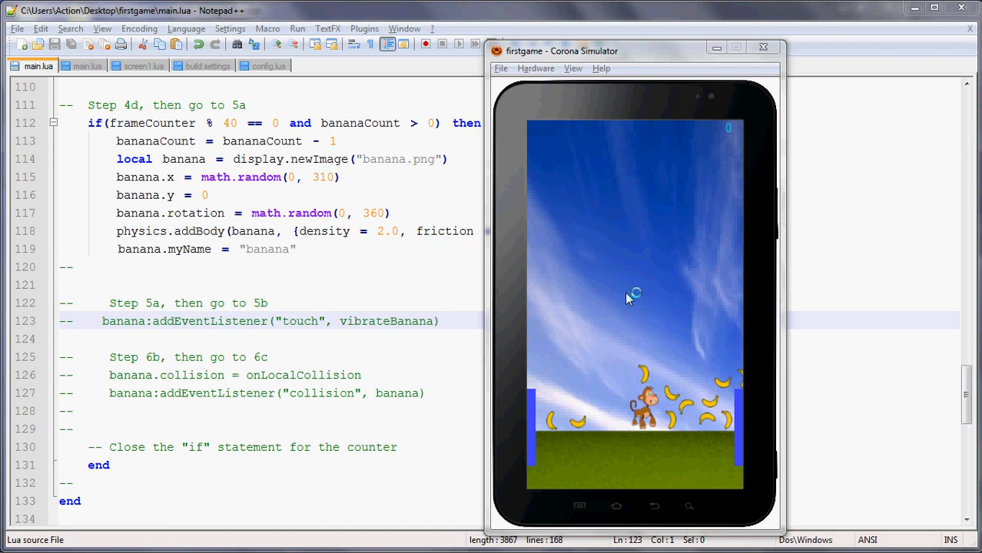
pyautogui.moveTo(628, 298)
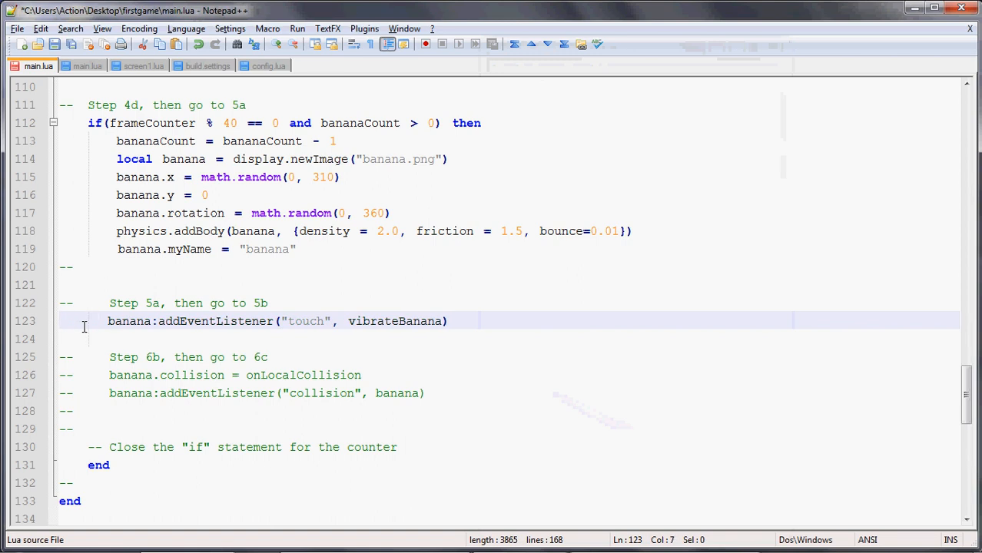
# Uncomment the banana:addEventListener("touch", vibrateBanana) line in main.lua
pyautogui.click(245, 321)
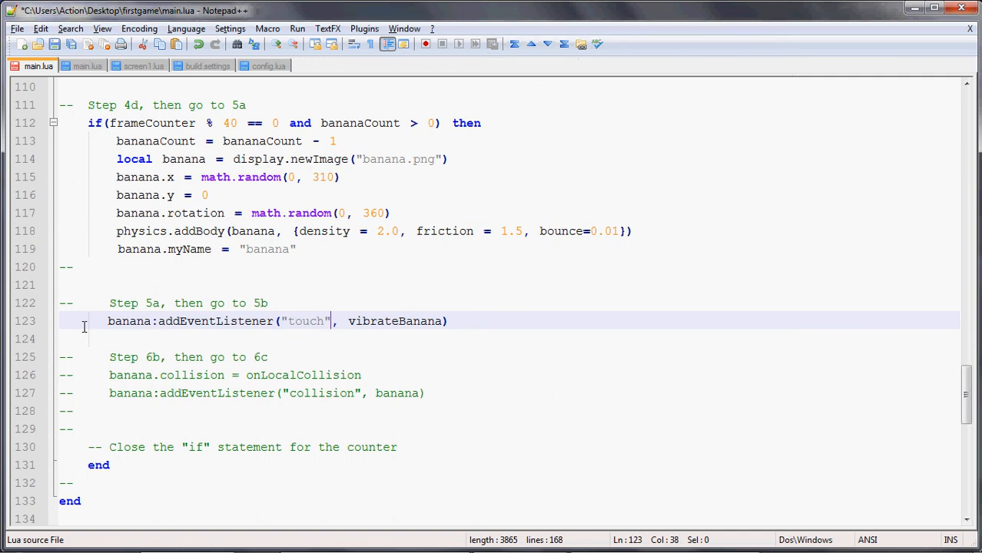
pyautogui.click(427, 321)
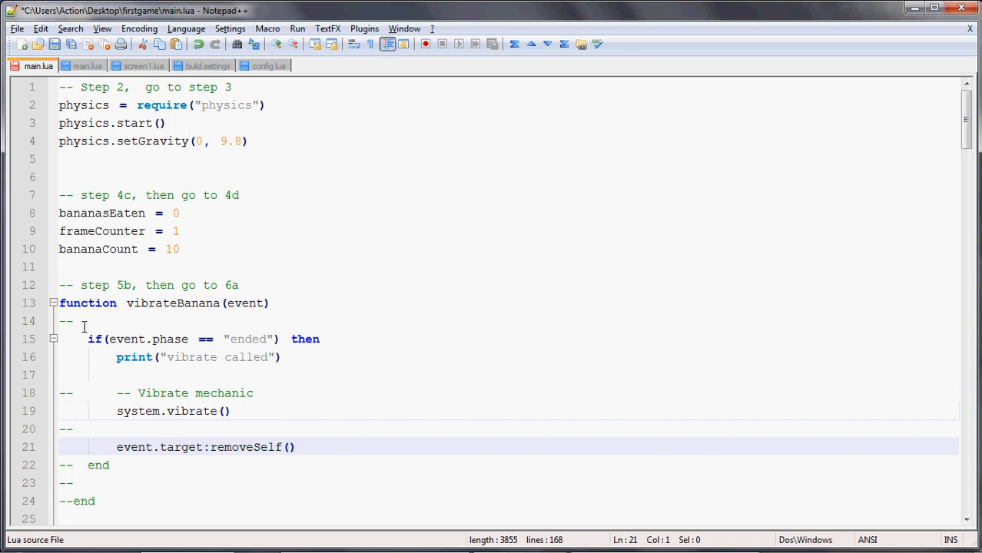
# Remove the -- markers from the vibrateBanana function body lines
pyautogui.click(295, 446)
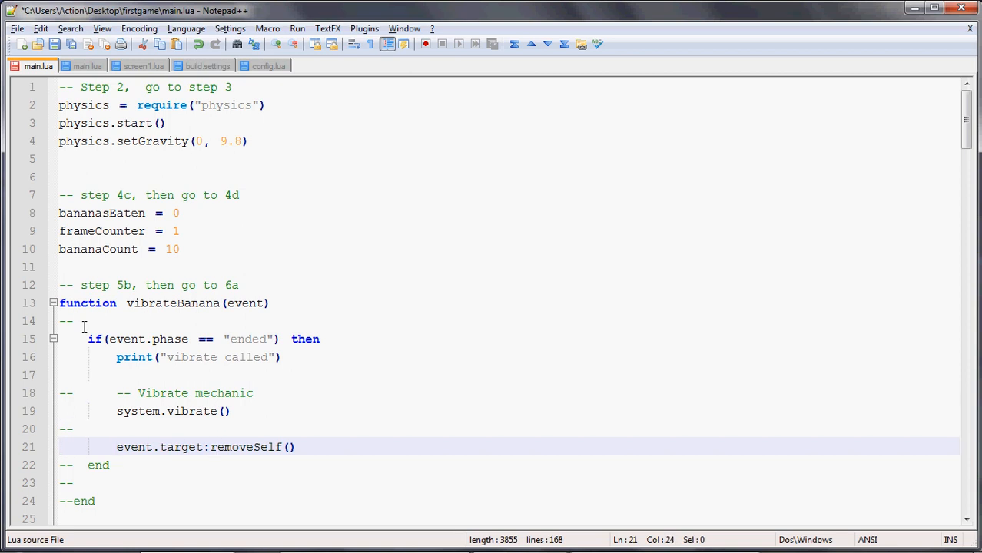
pyautogui.click(60, 446)
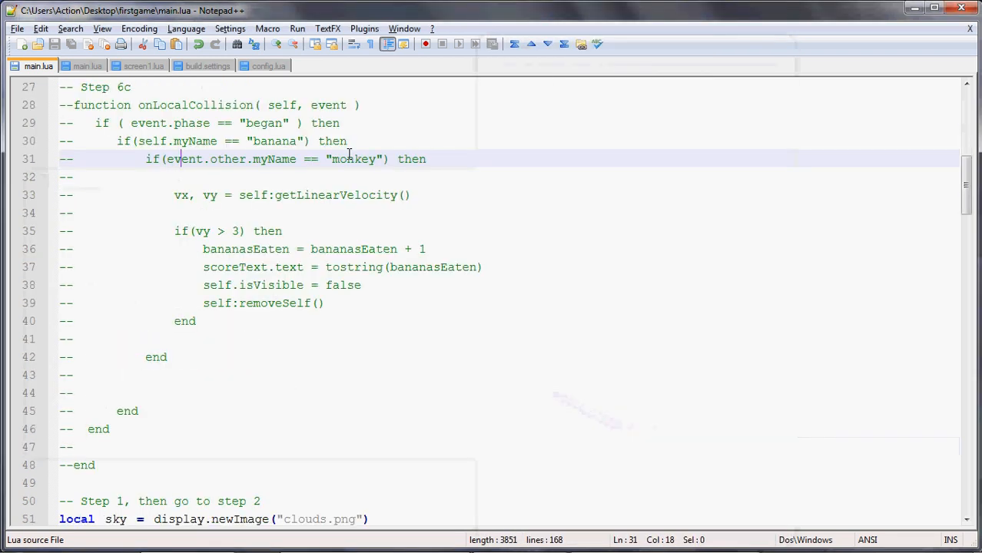
# Uncomment Runtime:addEventListener("accelerometer", onTilt) and the onTilt function, then save
pyautogui.write('stener("accelerometer", onTilt')
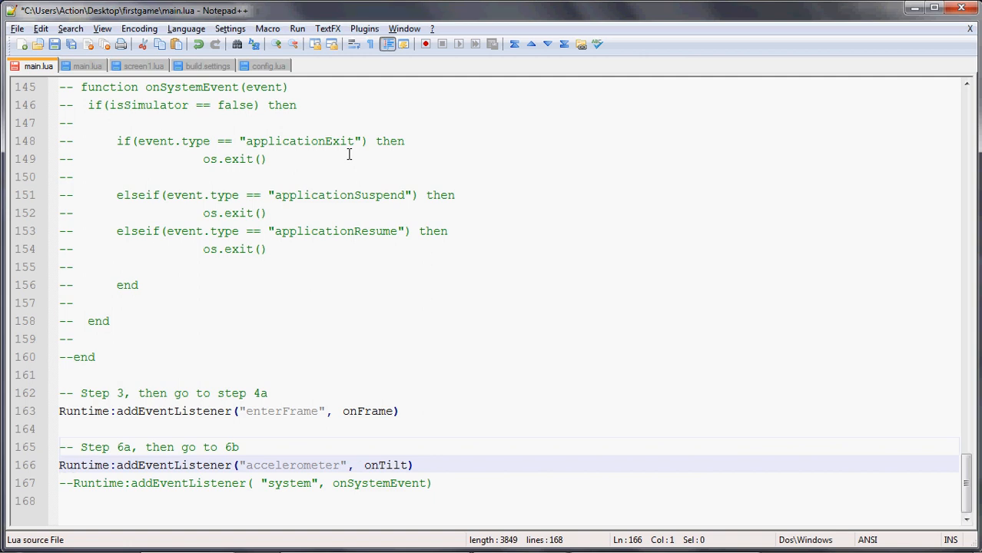
pyautogui.click(230, 482)
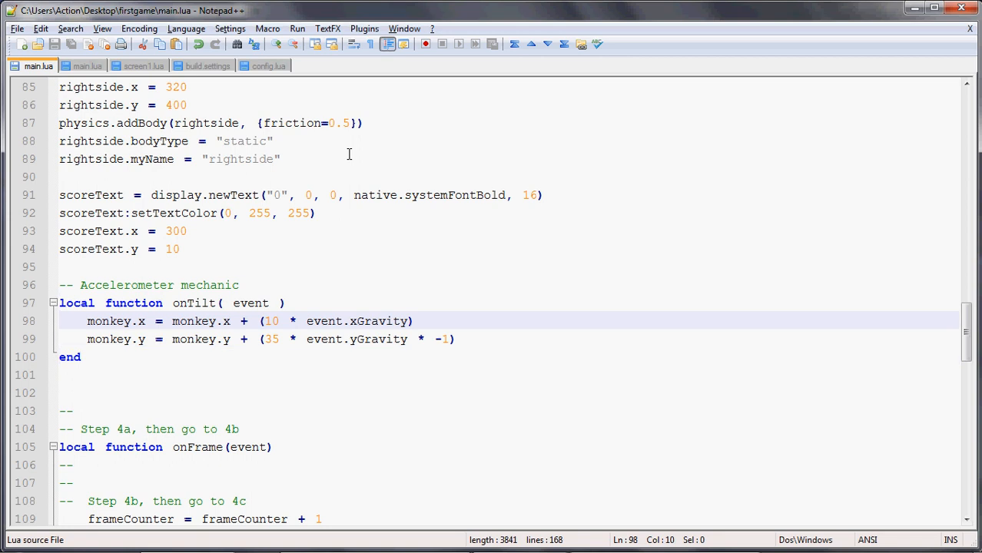
pyautogui.click(121, 321)
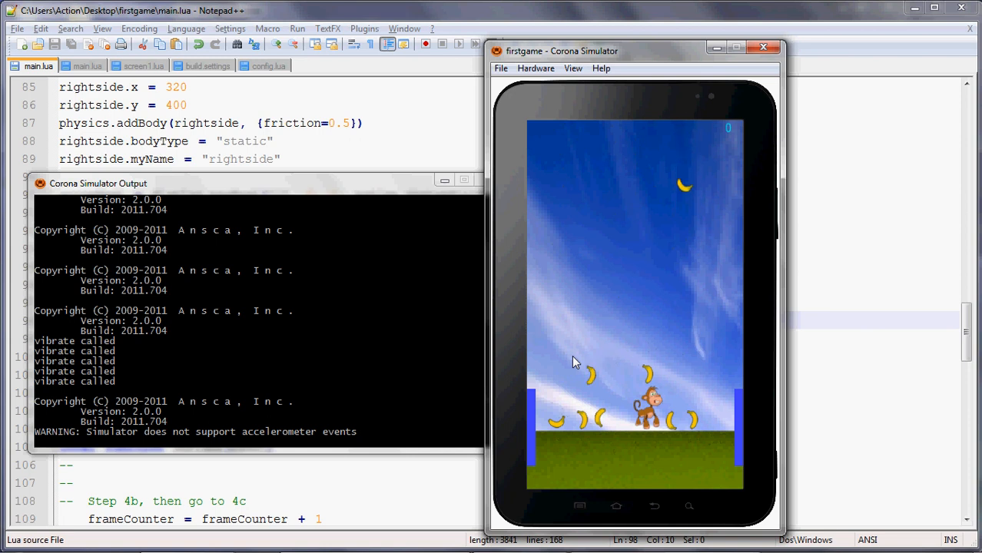
# Close the running Corona Simulator game and its output log
pyautogui.click(360, 142)
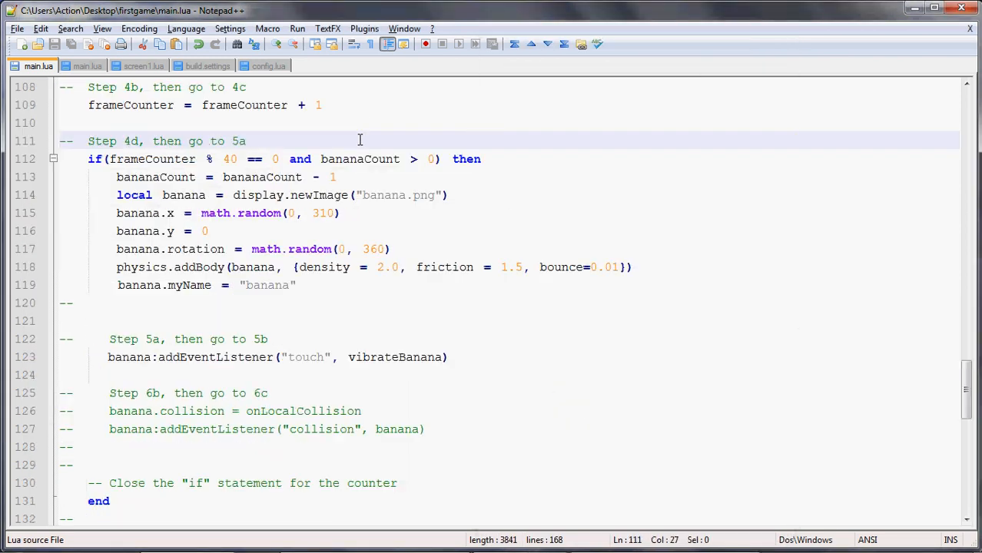
# Uncomment banana.collision = onLocalCollision and banana:addEventListener("collision", banana) under Step 6b
pyautogui.click(246, 141)
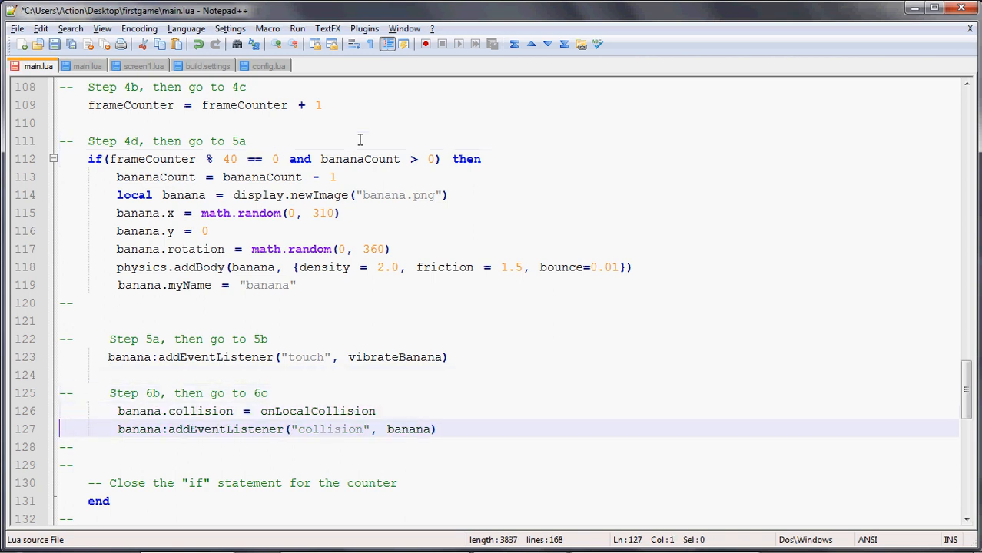
pyautogui.click(135, 410)
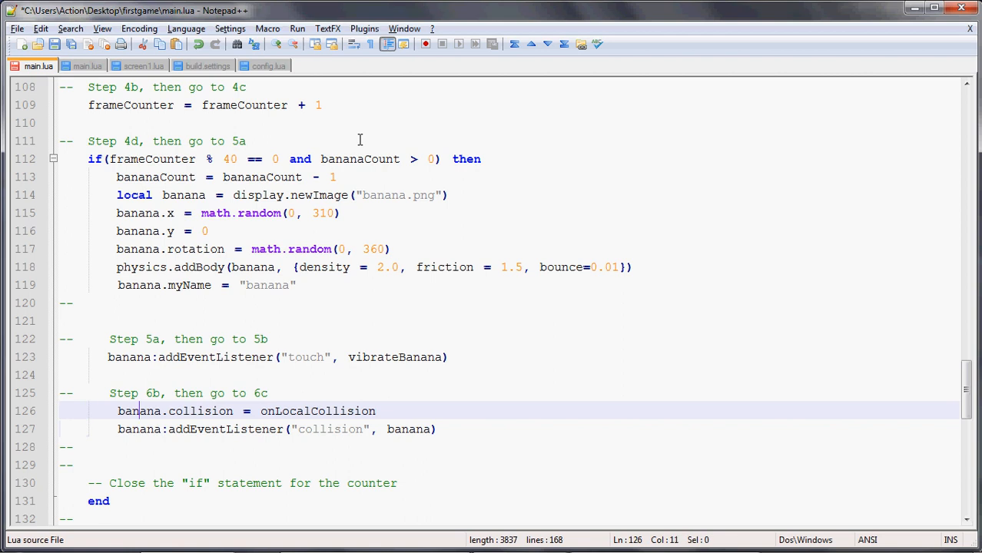
pyautogui.click(304, 410)
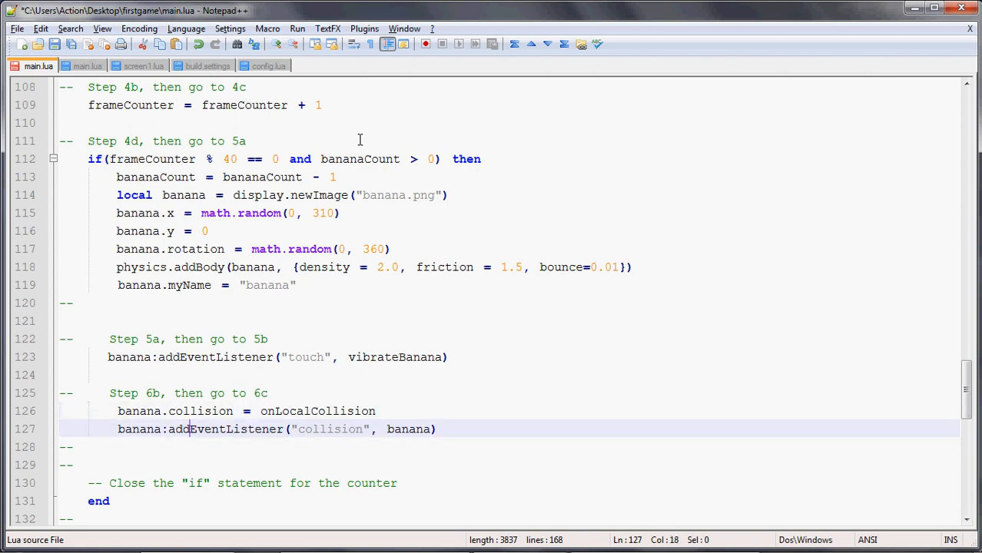
pyautogui.click(375, 412)
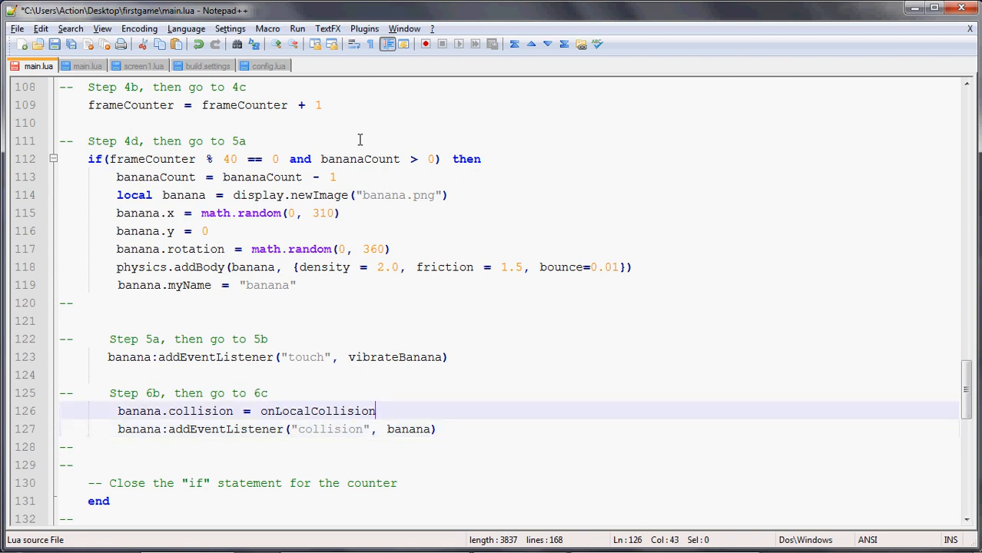
pyautogui.click(305, 412)
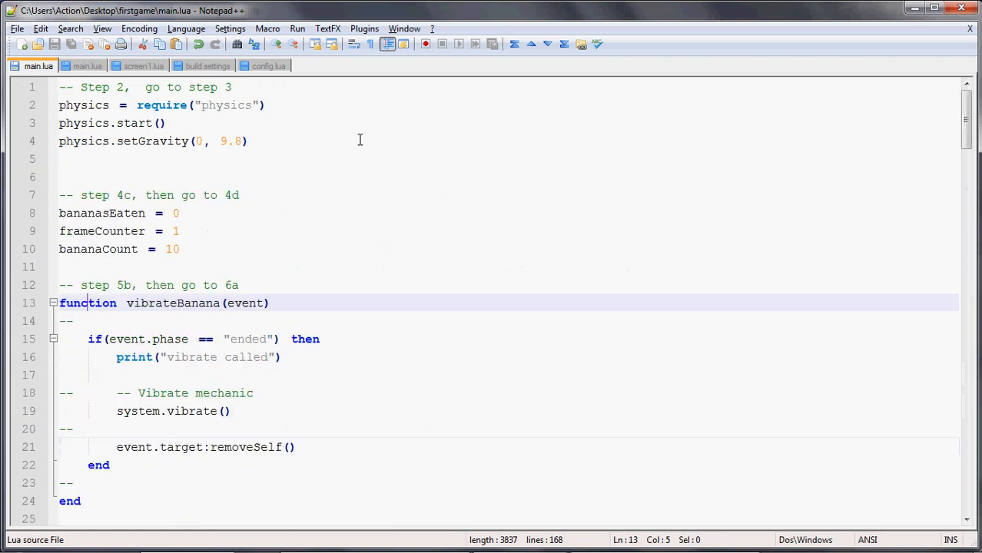
# Remove the -- markers through onLocalCollision's score update, banana removal and closing end lines
pyautogui.scroll(-3)
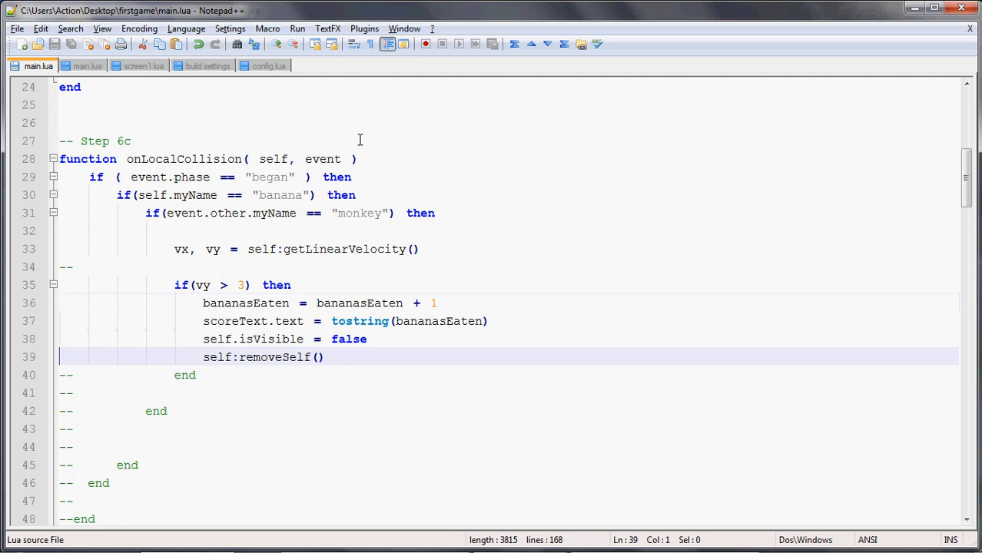
pyautogui.click(254, 356)
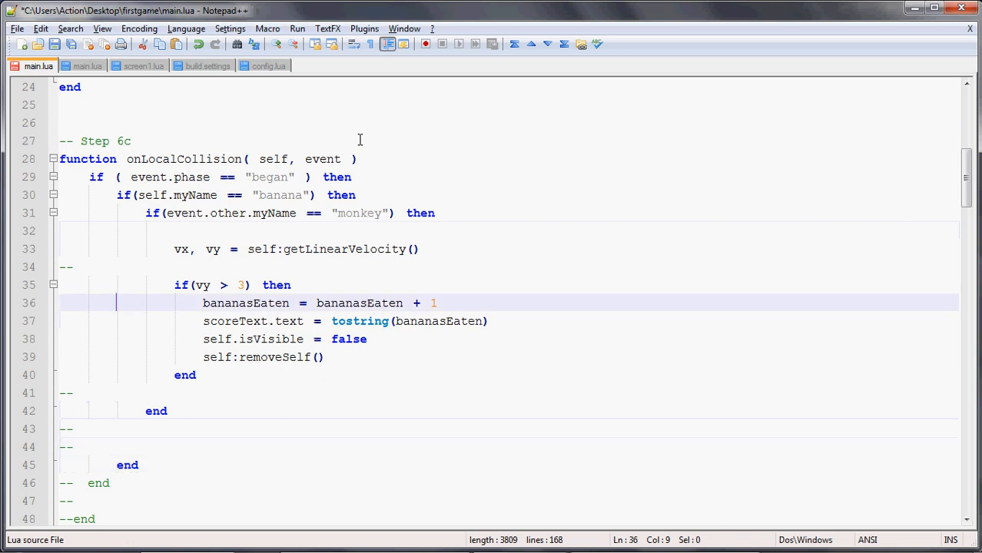
pyautogui.click(98, 483)
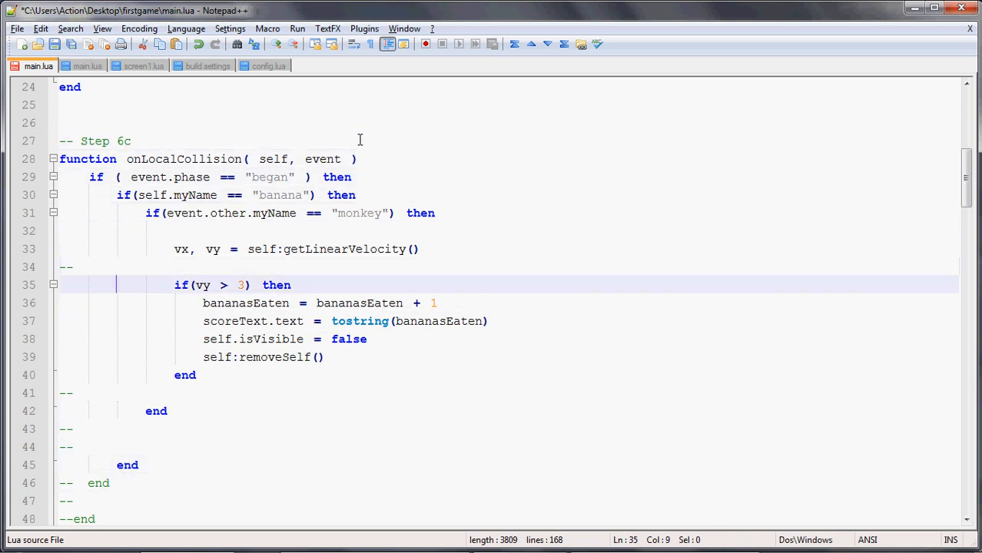
pyautogui.click(98, 483)
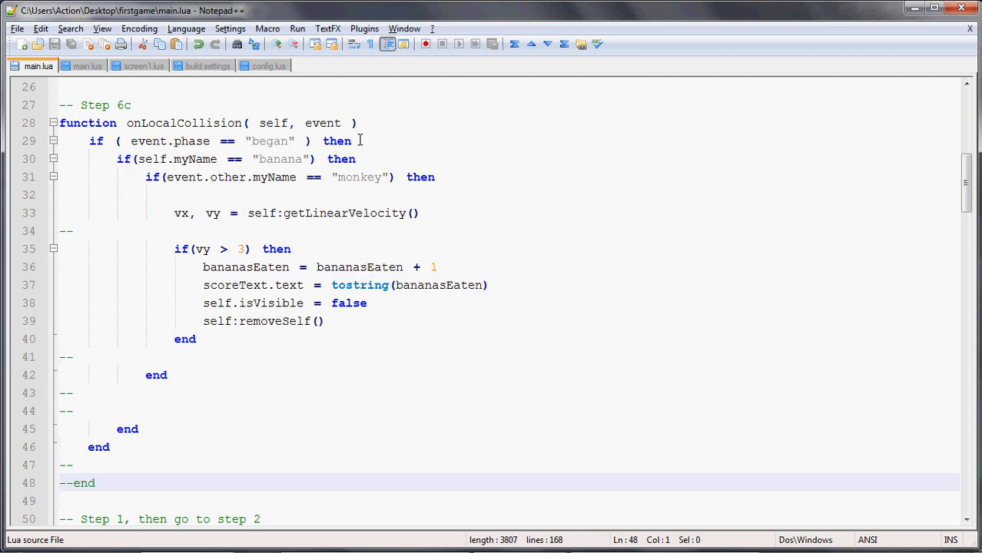
pyautogui.click(72, 482)
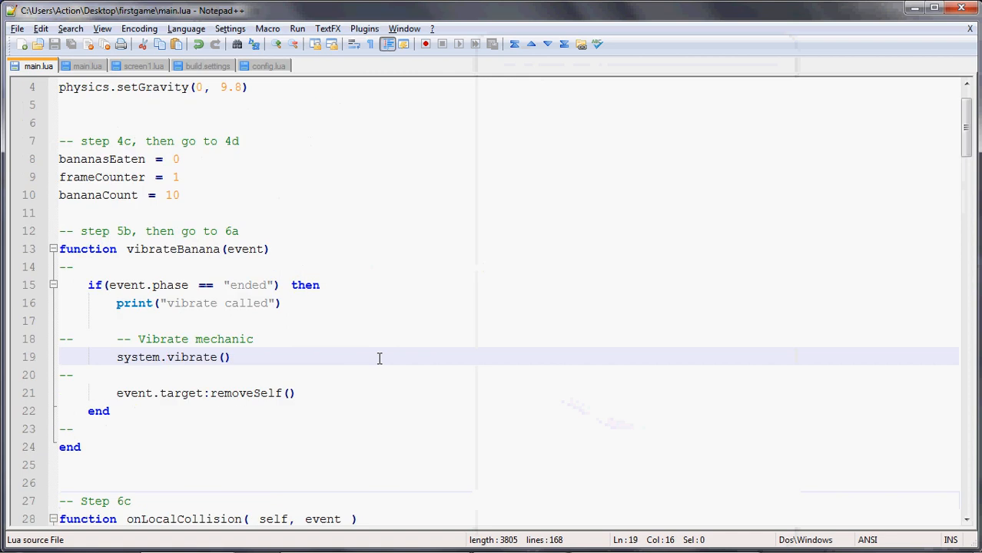
# Uncomment the Step 1 banana's touch listener, collision assignment and collision listener lines
pyautogui.scroll(-3)
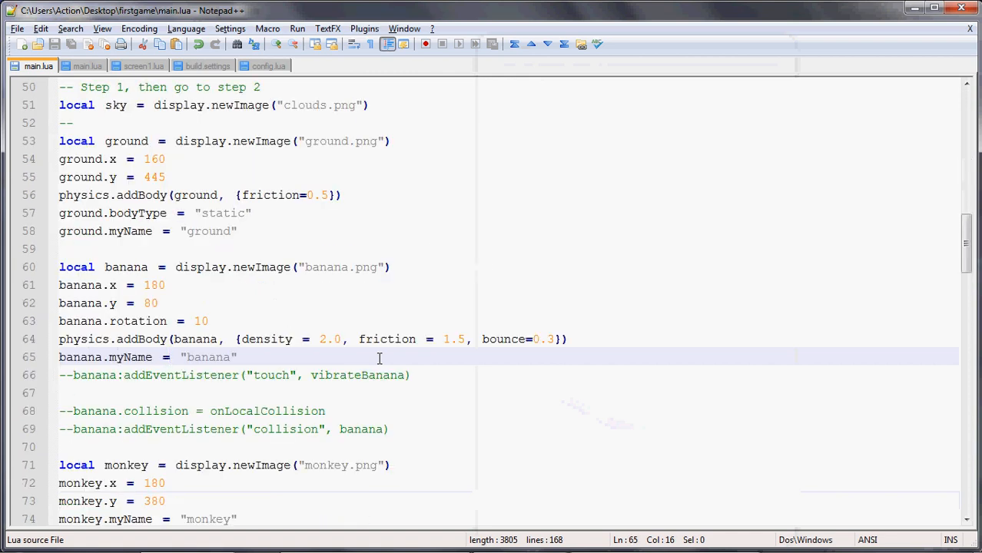
pyautogui.click(69, 375)
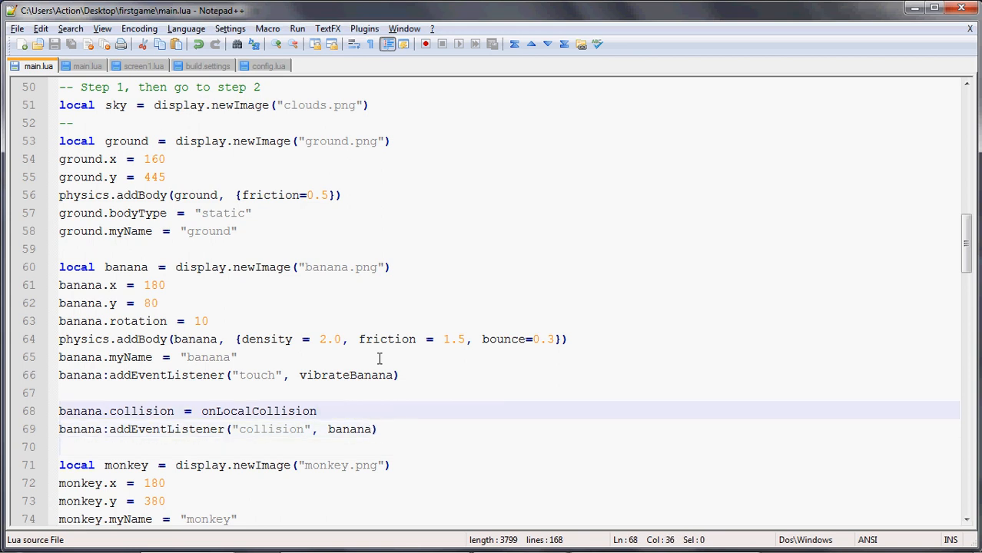
pyautogui.click(298, 28)
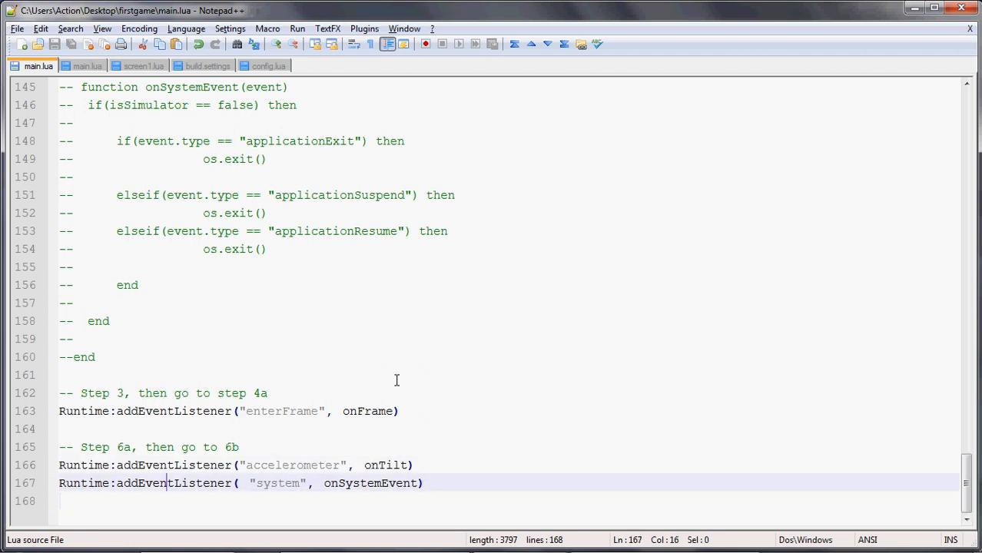
# Remove the -- markers from the isSimulator check, onSystemEvent function and system event listener
pyautogui.click(347, 483)
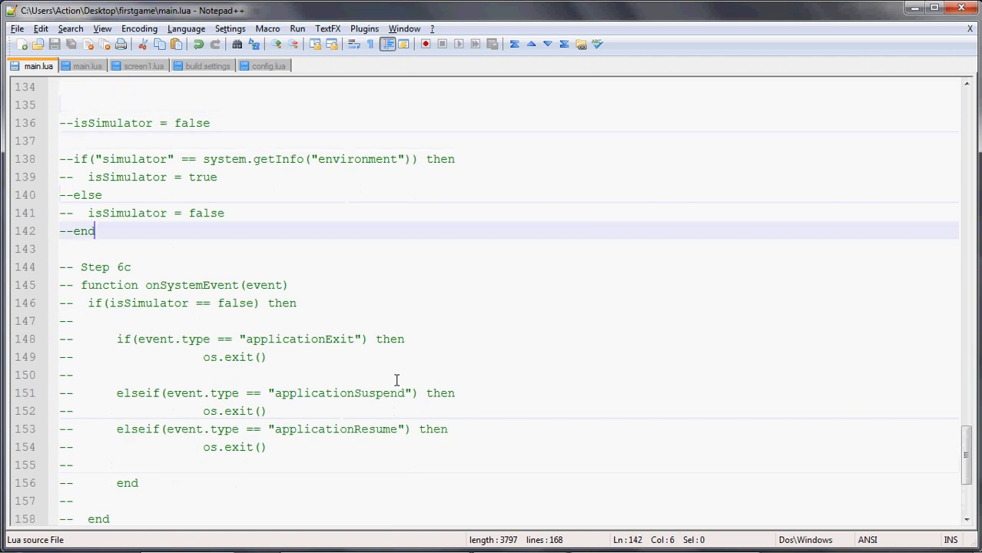
pyautogui.click(77, 284)
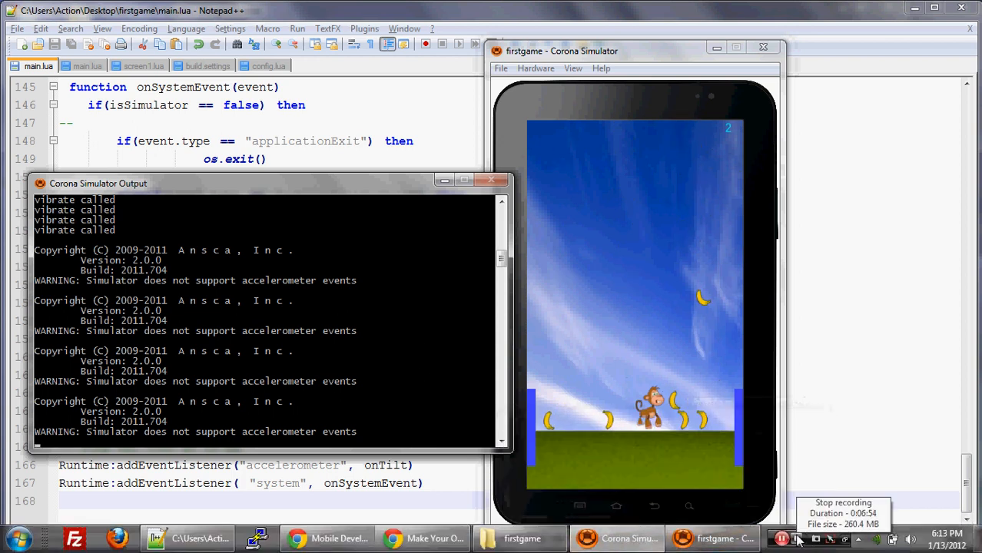
pyautogui.moveTo(427, 538)
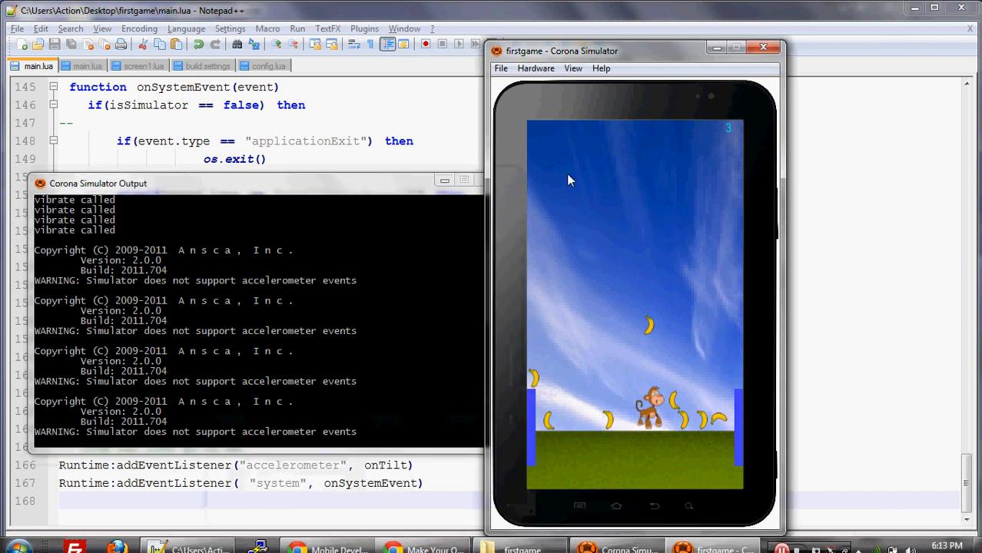
# Choose File > Build For > Android to bring up Android Build Setup for firstgame
pyautogui.click(501, 68)
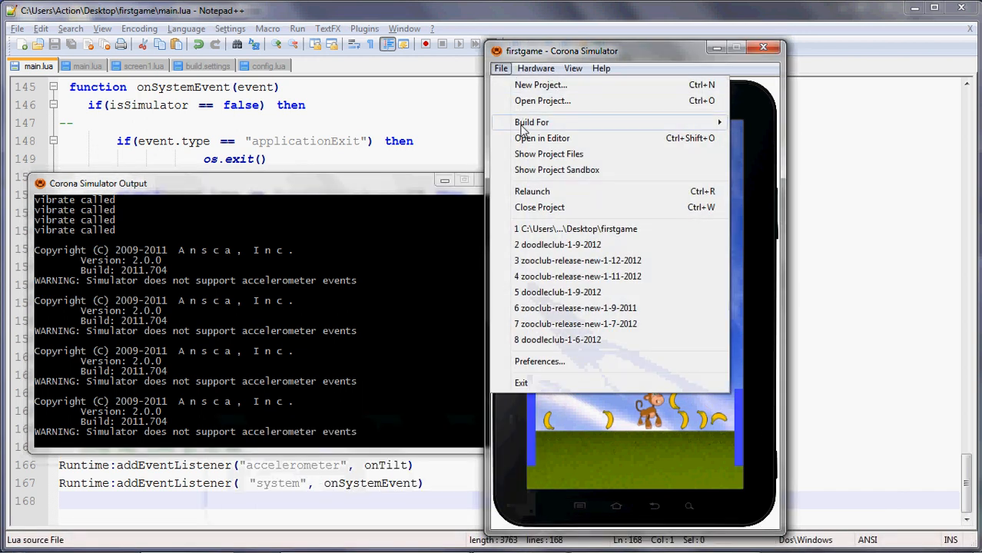
pyautogui.moveTo(532, 123)
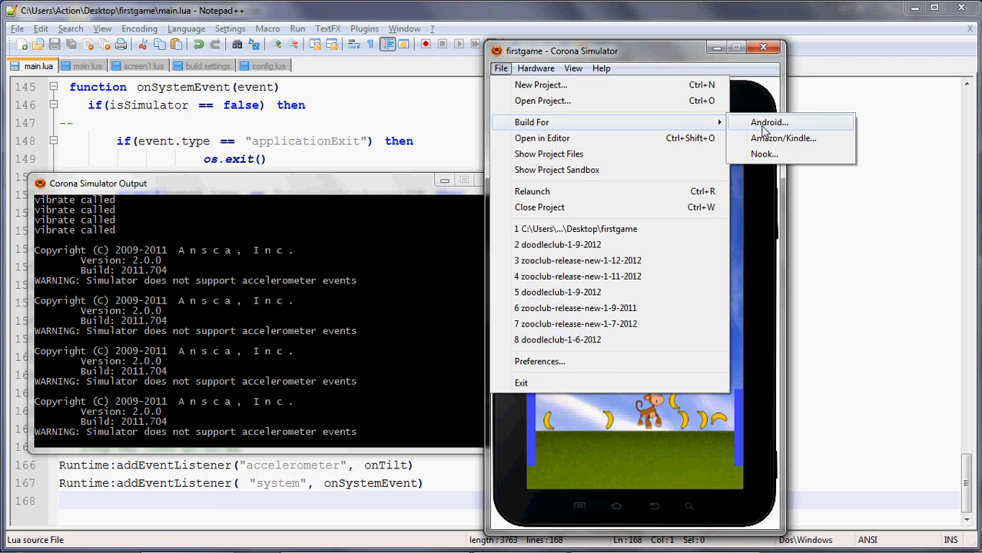
pyautogui.click(769, 123)
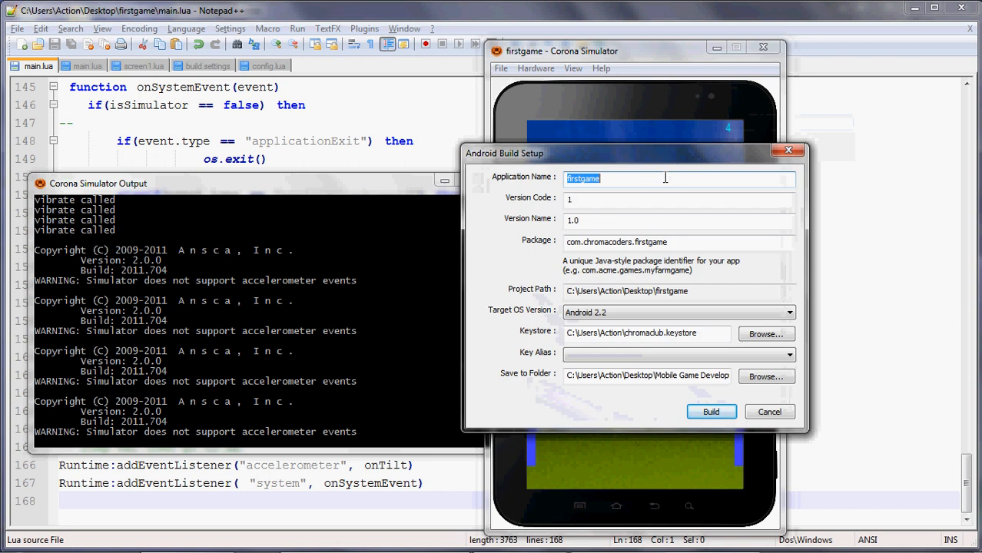
# Set Application Name to First Game and Package to com.chromacoders.firstgame
pyautogui.write('First Game')
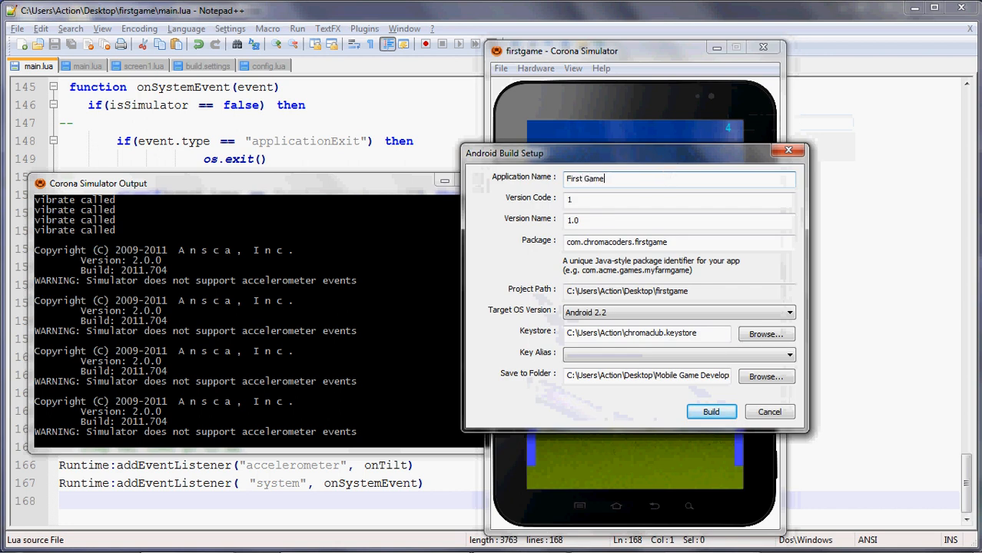
pyautogui.click(676, 200)
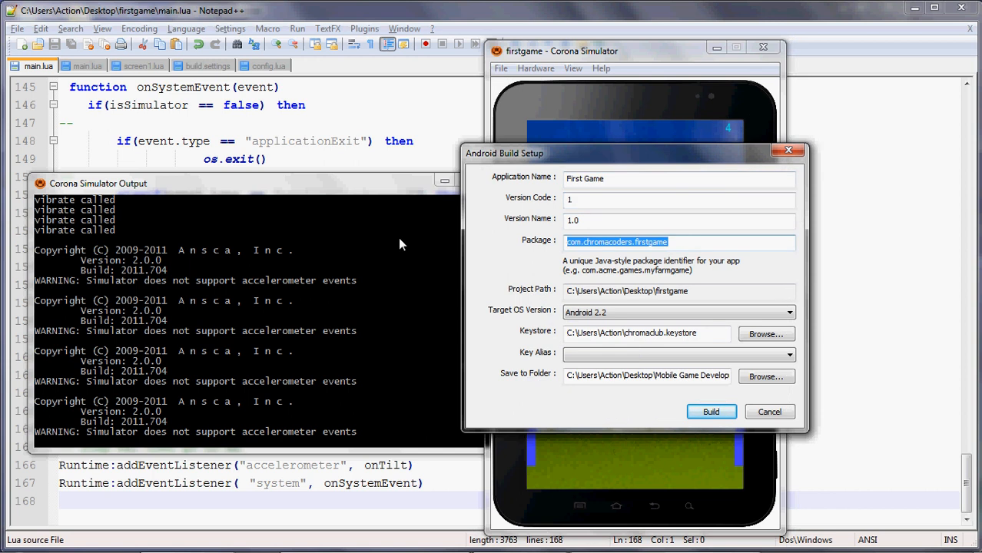
pyautogui.write('com.')
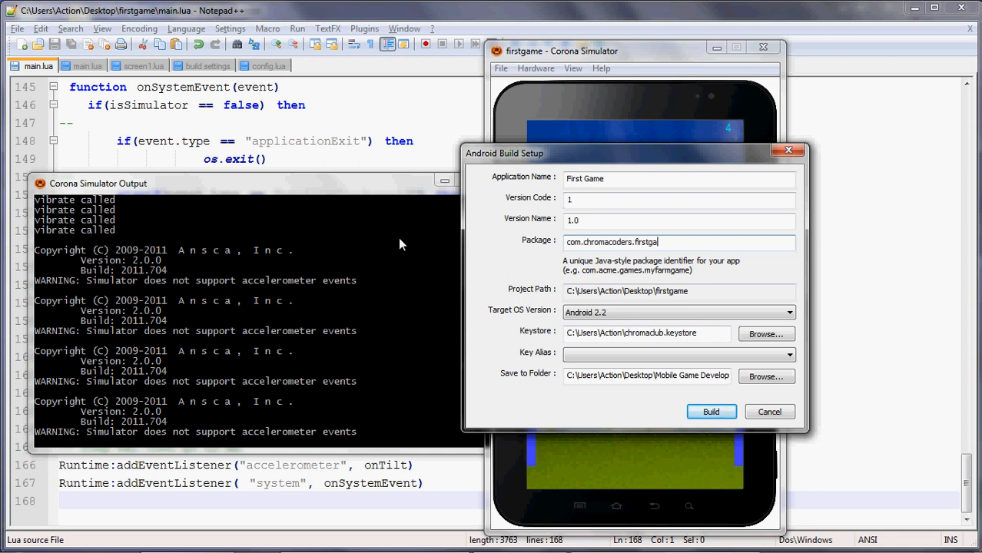
pyautogui.write('me')
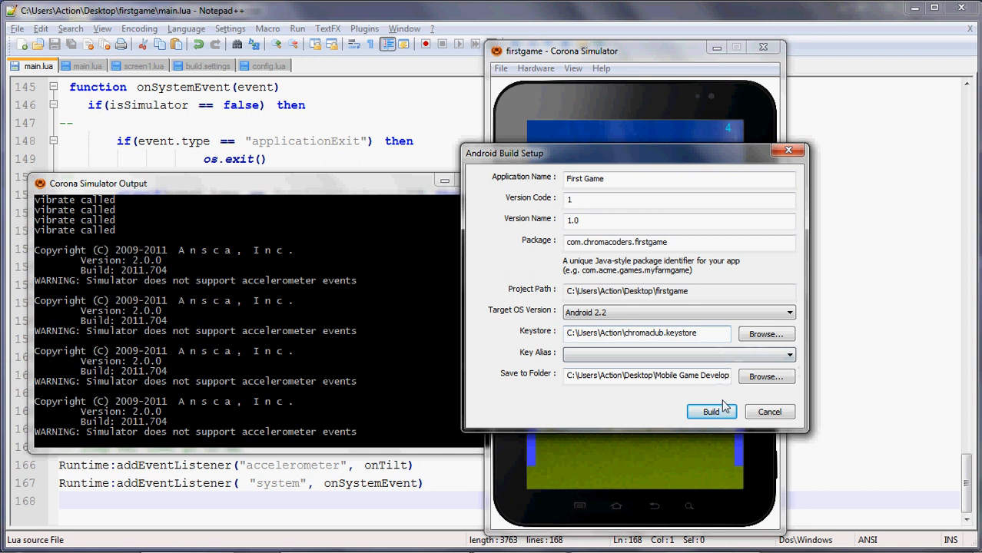
# Start the Android build and unlock the keystore with its corrected password
pyautogui.click(710, 412)
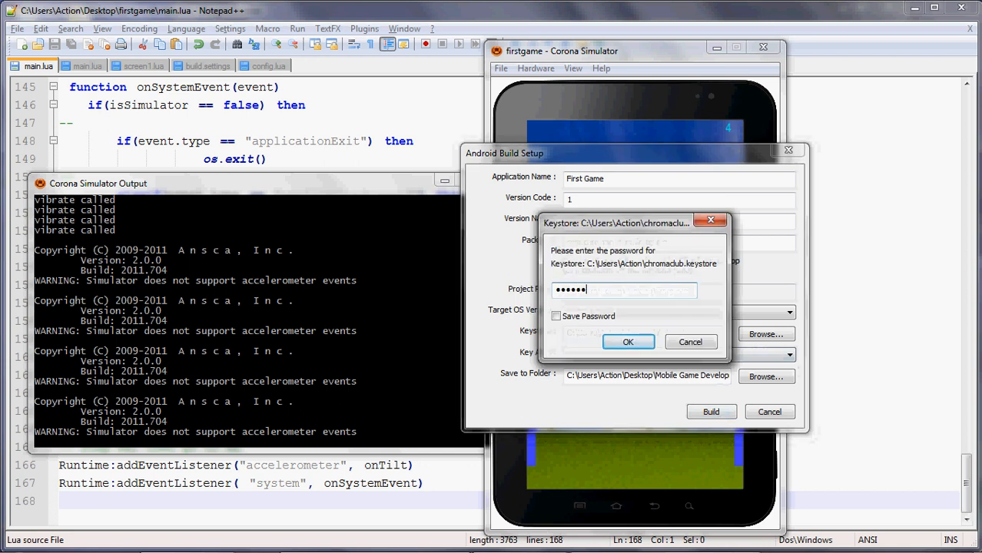
pyautogui.press('Backspace')
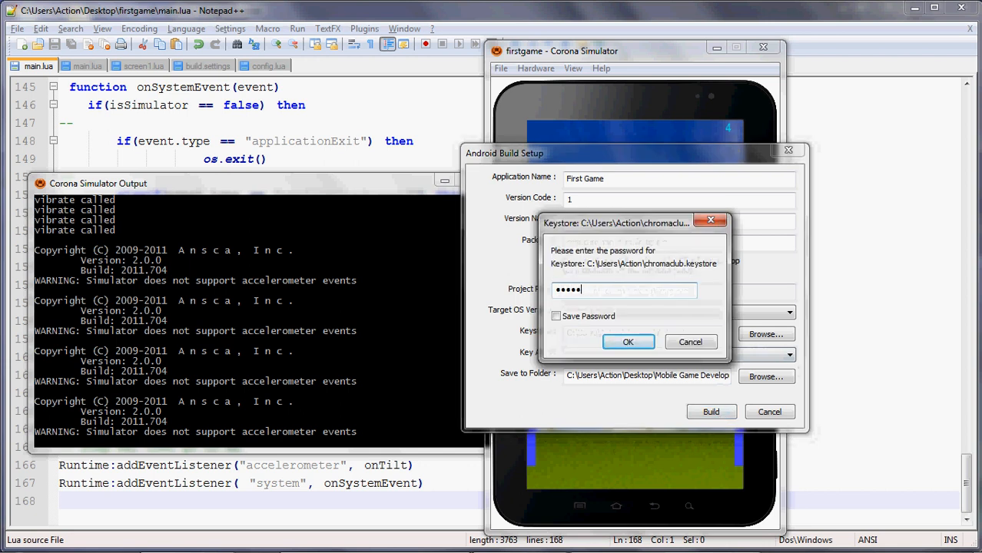
pyautogui.click(627, 341)
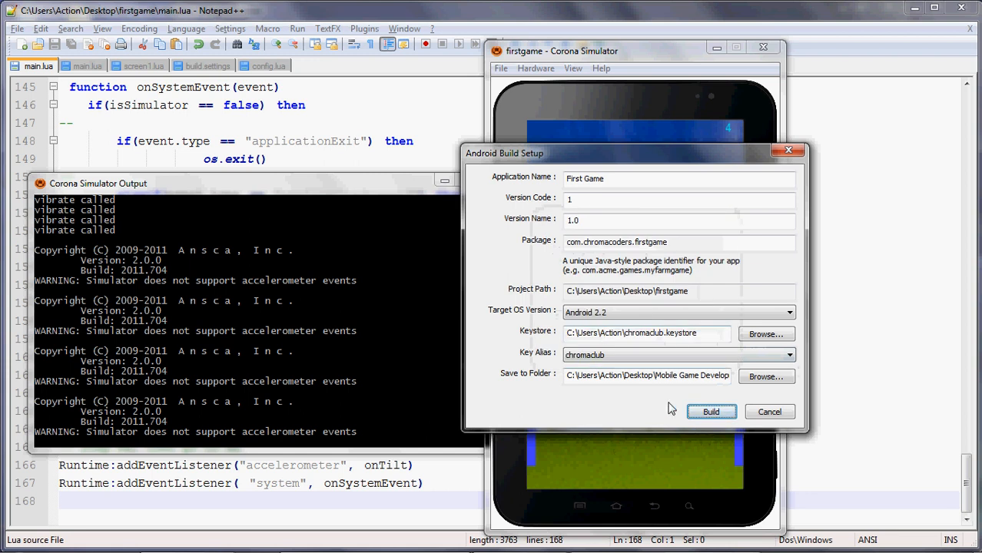
# Select the chromaclub key alias, confirm its password and launch the Android build
pyautogui.click(710, 412)
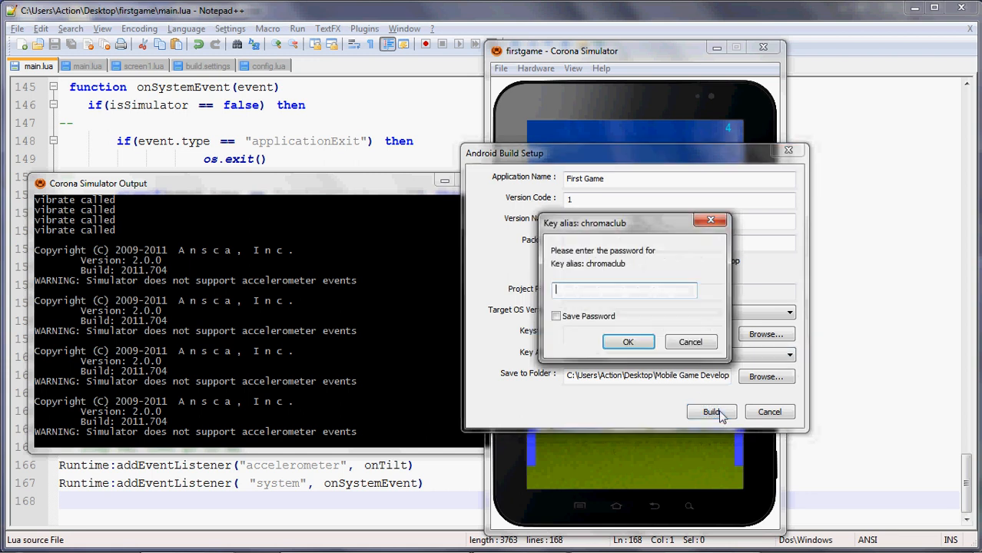
pyautogui.click(627, 341)
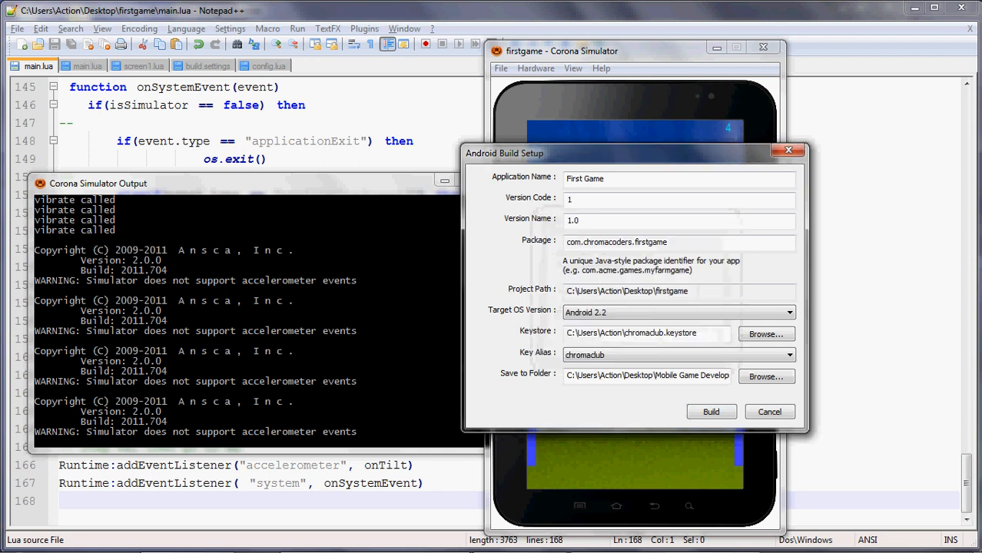
pyautogui.click(710, 412)
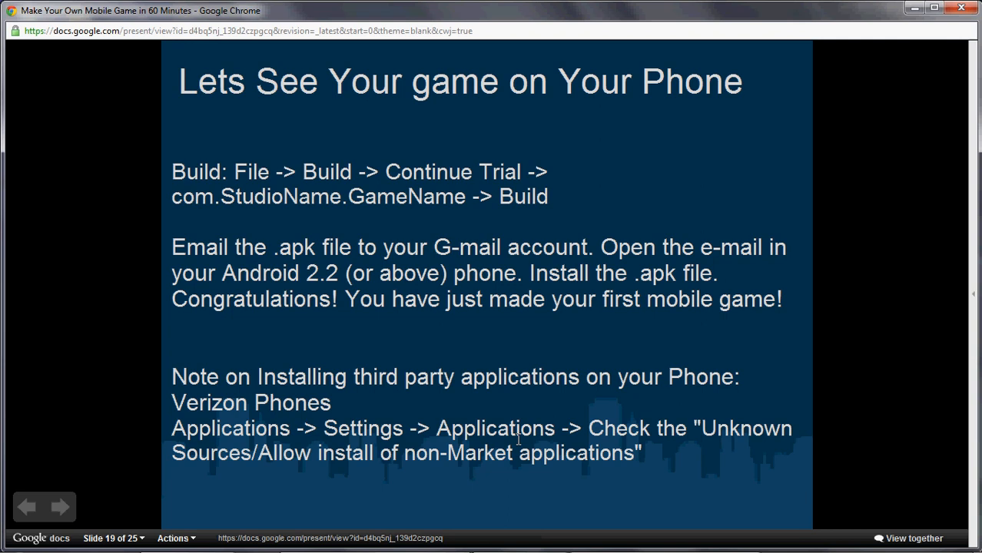
# View the finished First Game.apk in the platform-tools folder, then close Explorer
pyautogui.click(710, 412)
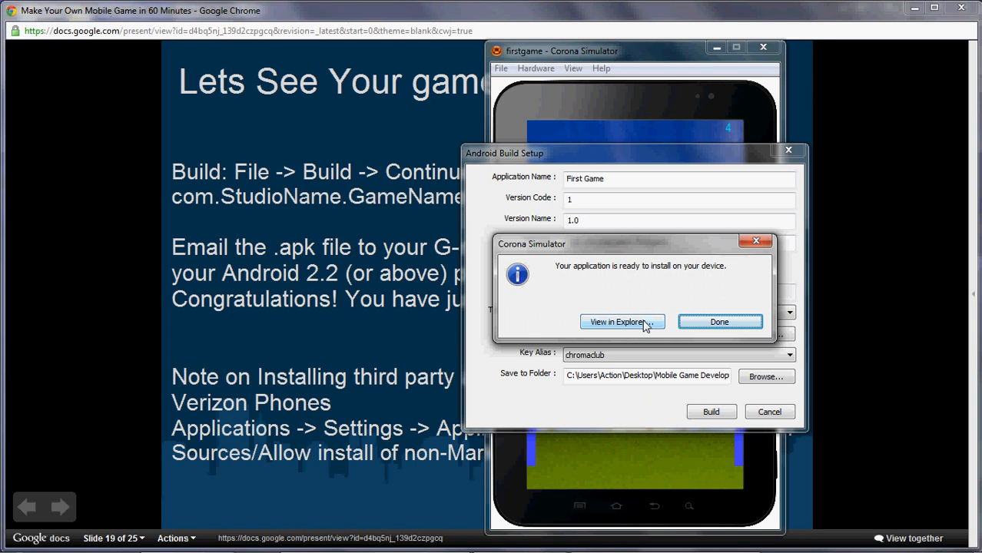
pyautogui.click(616, 323)
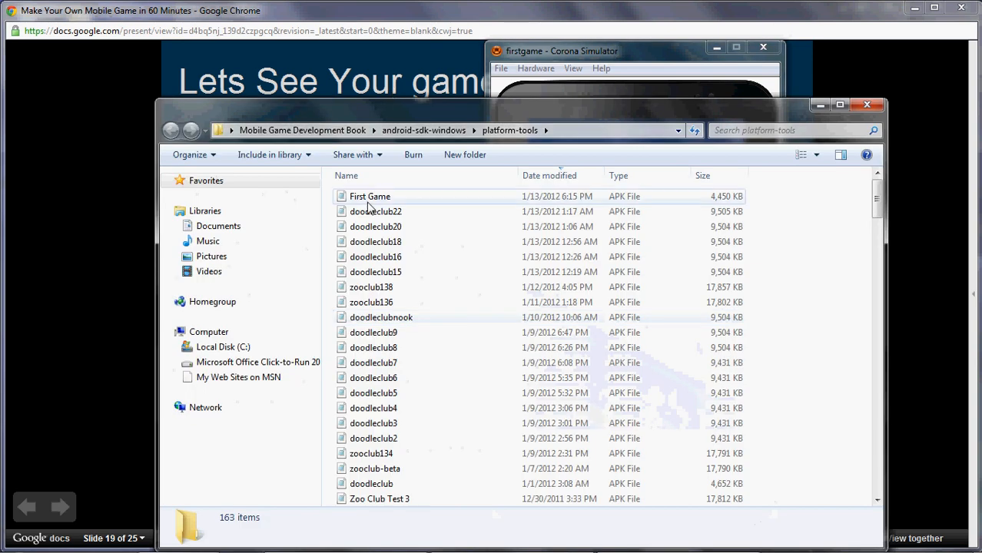
pyautogui.click(369, 197)
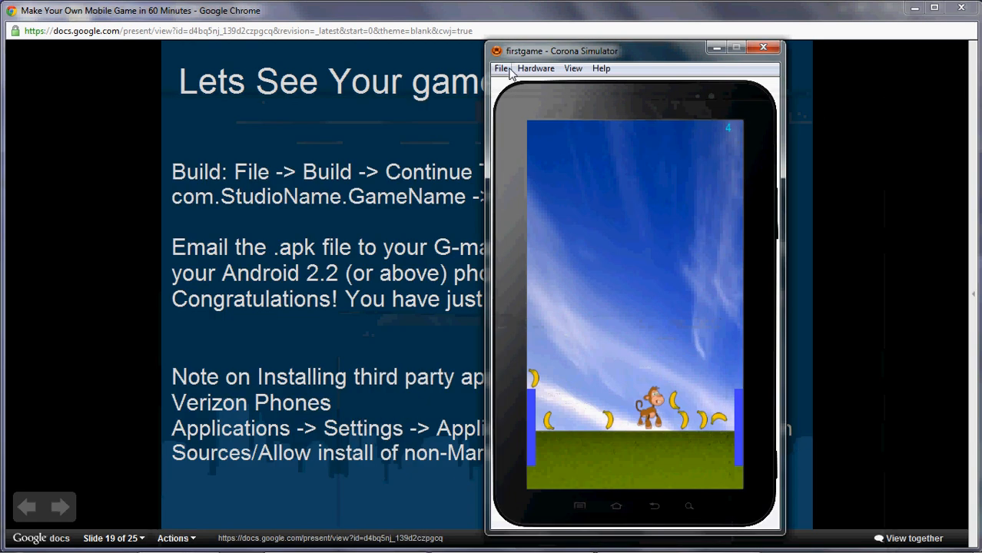
pyautogui.moveTo(507, 74)
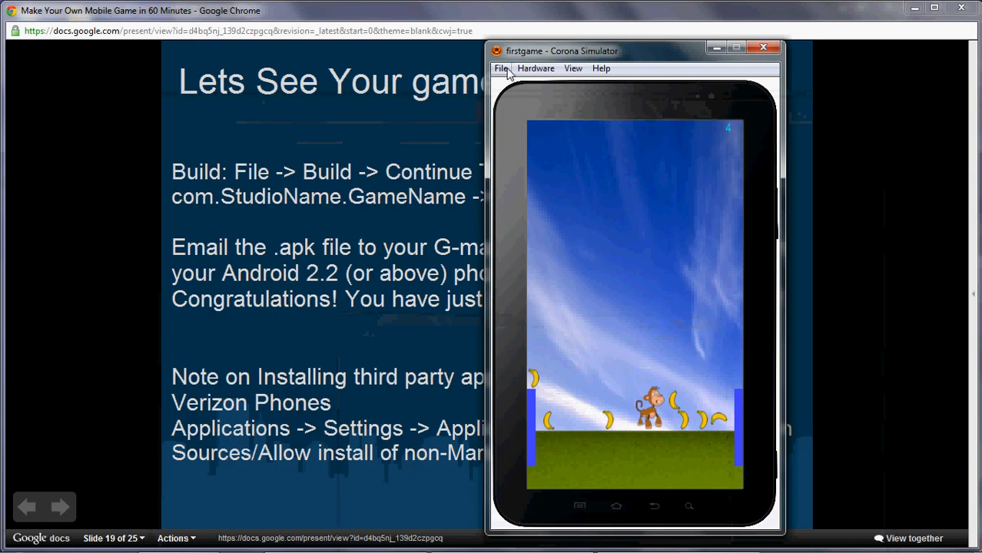
pyautogui.moveTo(636, 510)
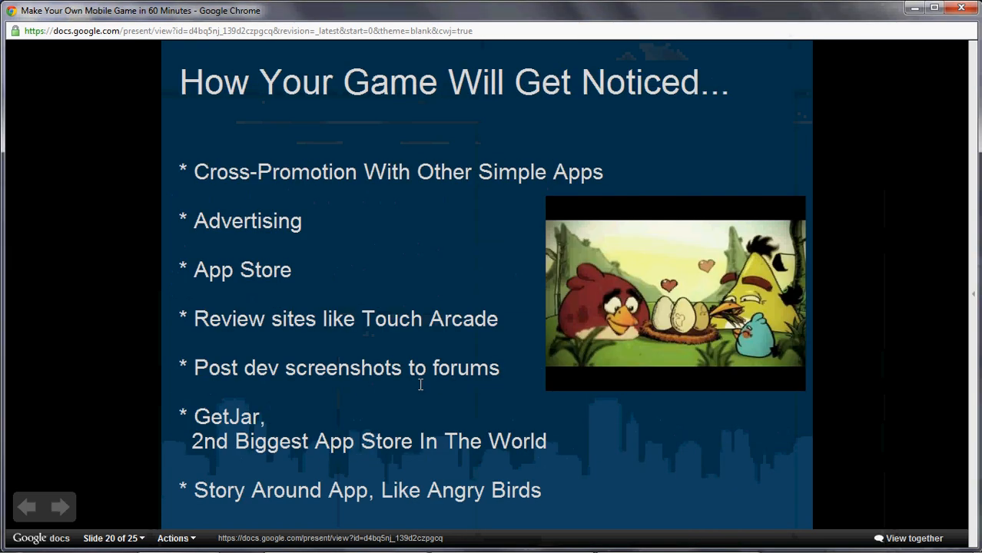
# Return from slide 20 to slide 19 on installing the game on a phone
pyautogui.click(25, 507)
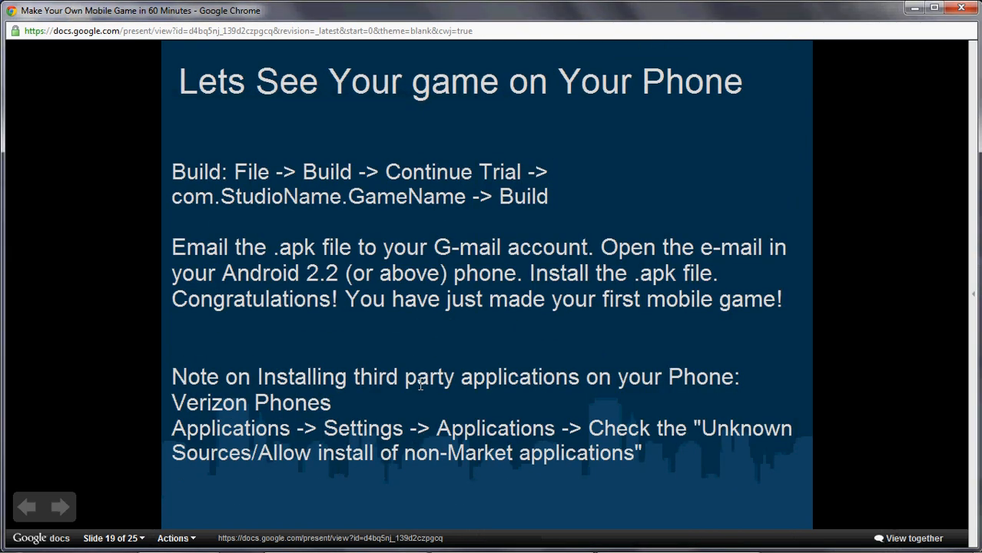